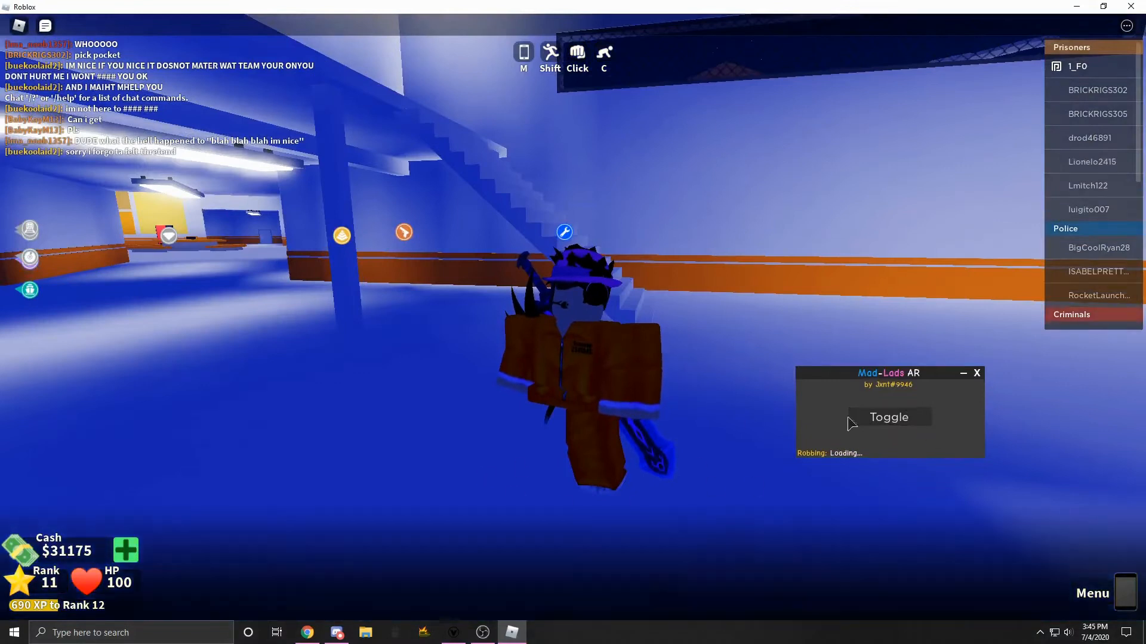
Toggle the Mad-Lads AR auto-rob script on so robbing begins
click(889, 417)
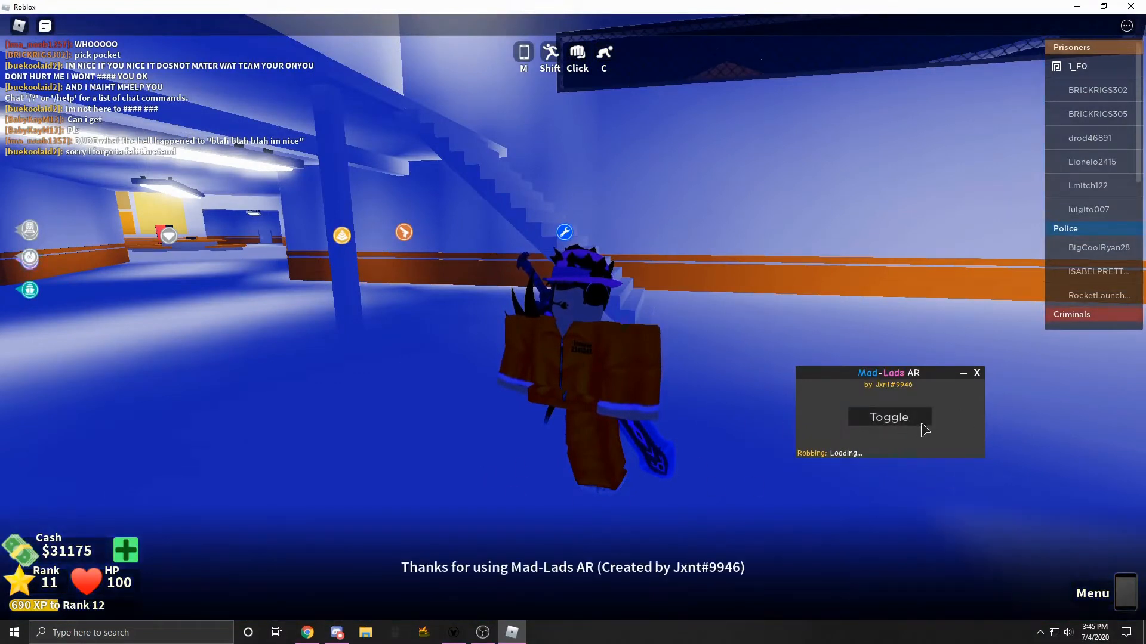
Let the auto-rob raise cash to $35,175 and bring up Vega X's settings and changelog
click(888, 417)
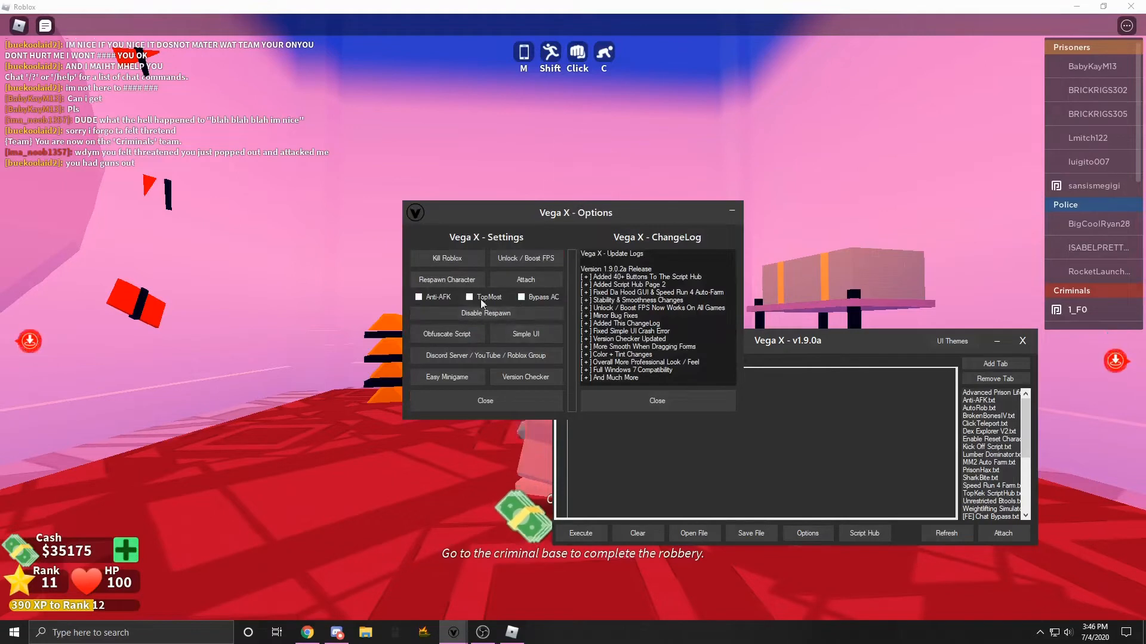
Close the Vega X - Options window, leaving the empty script editor showing
click(419, 296)
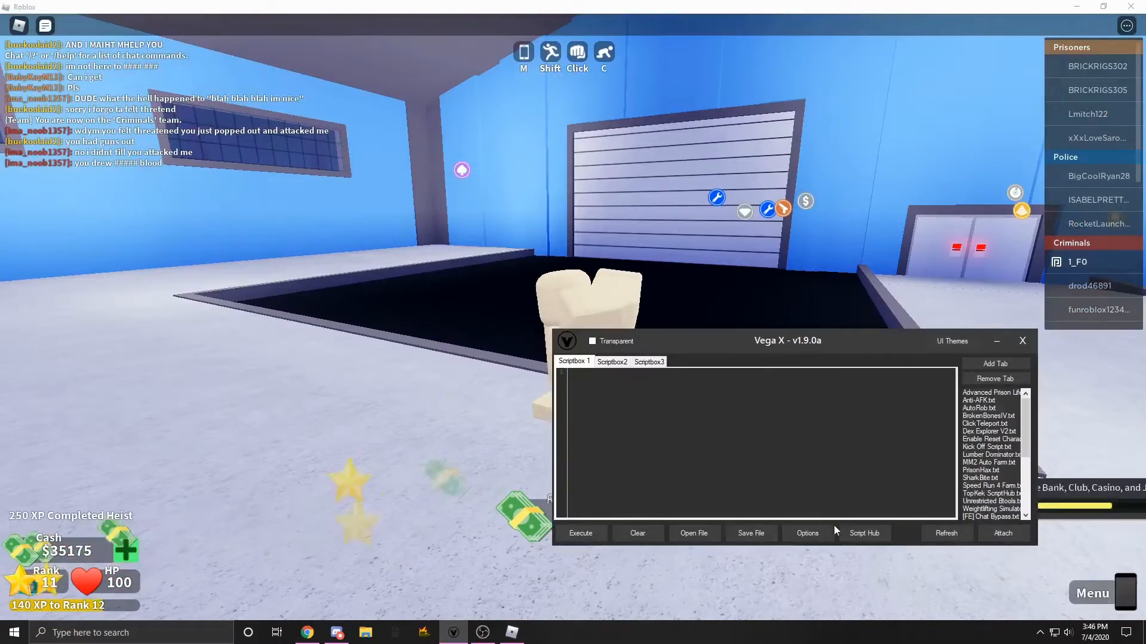
click(807, 533)
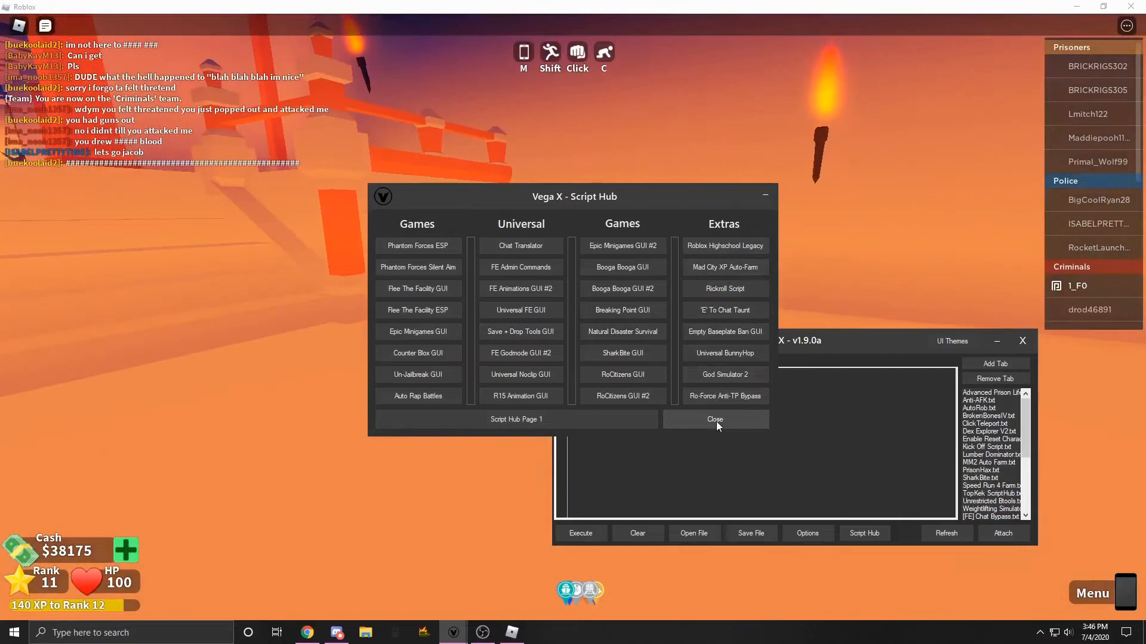
click(714, 419)
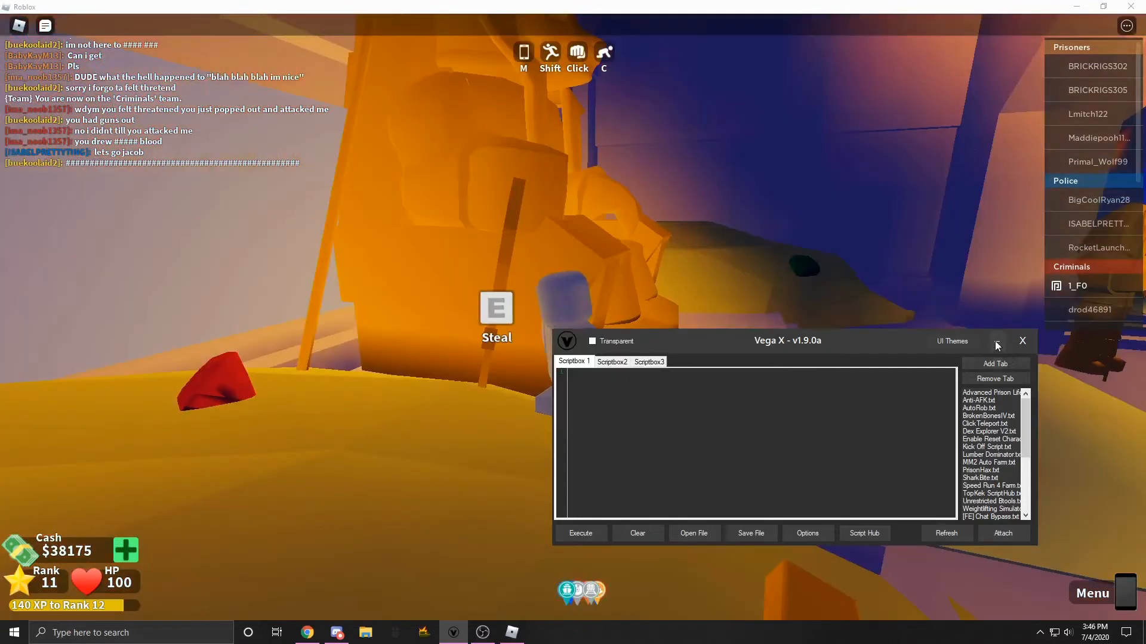